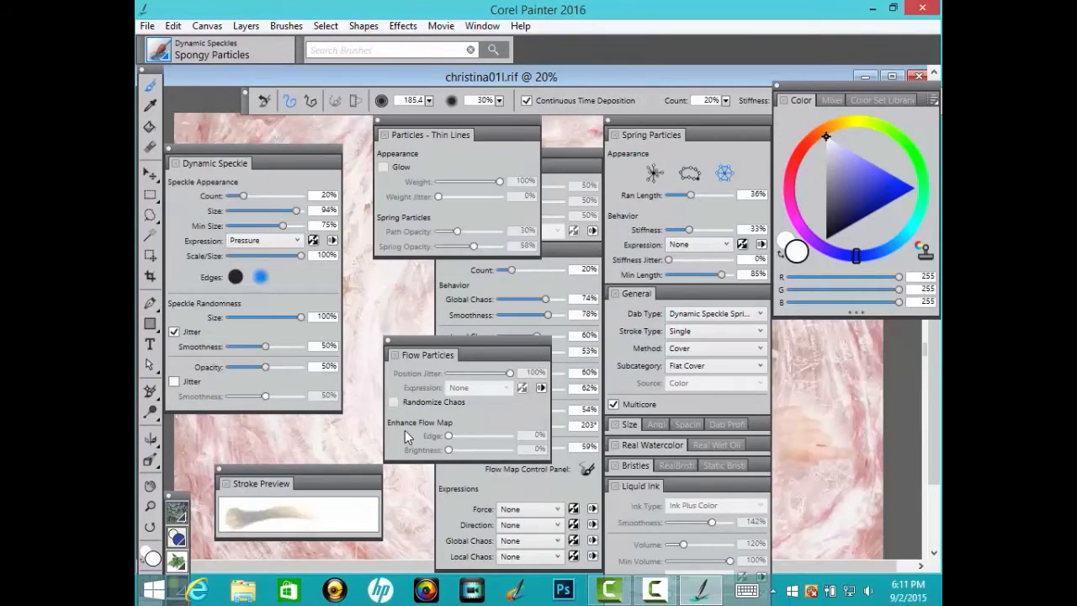
mouse_move(411, 387)
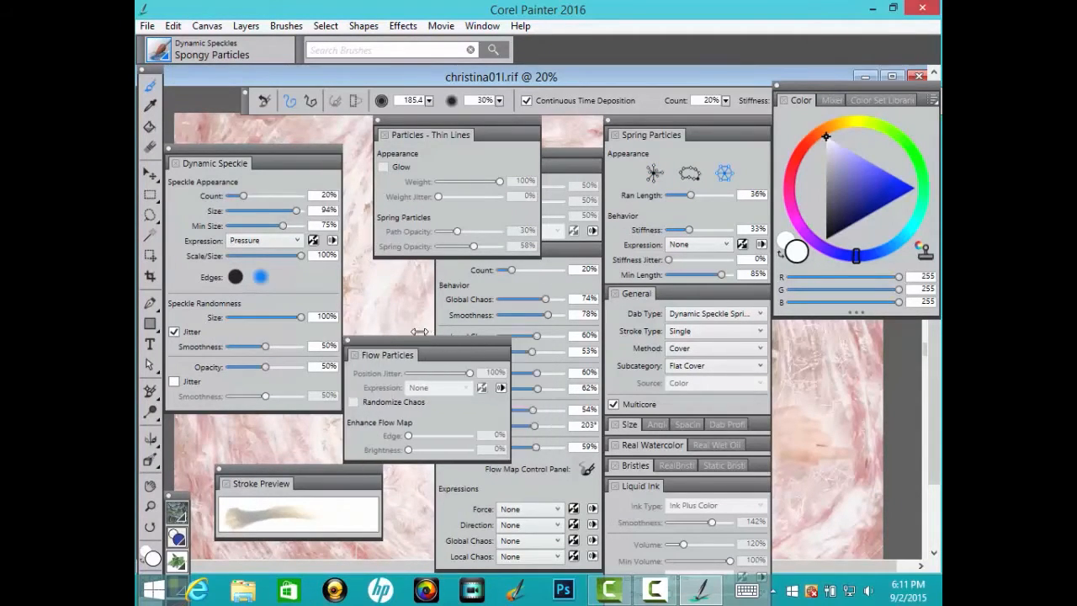
- Show the Particles - Common panel from the Window > Brush Control Panels submenu
click(481, 25)
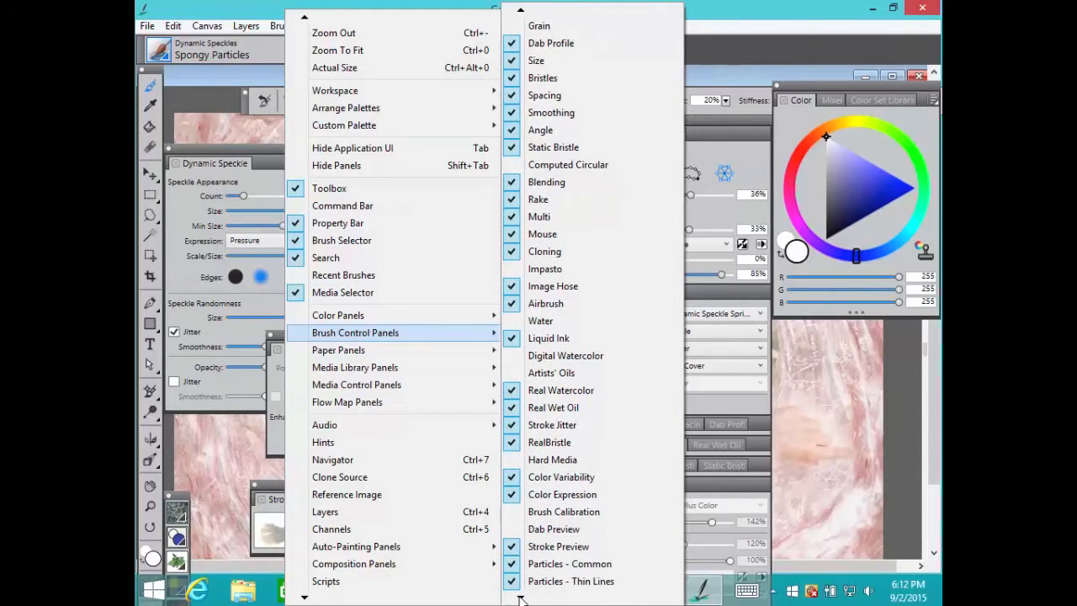
scroll(down, 3)
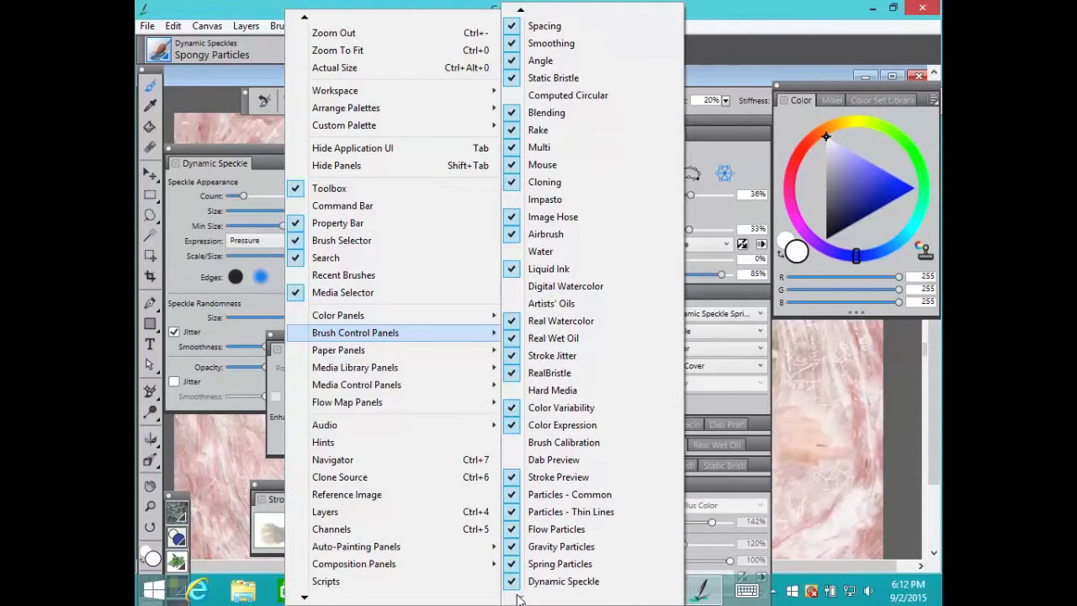
mouse_move(620, 478)
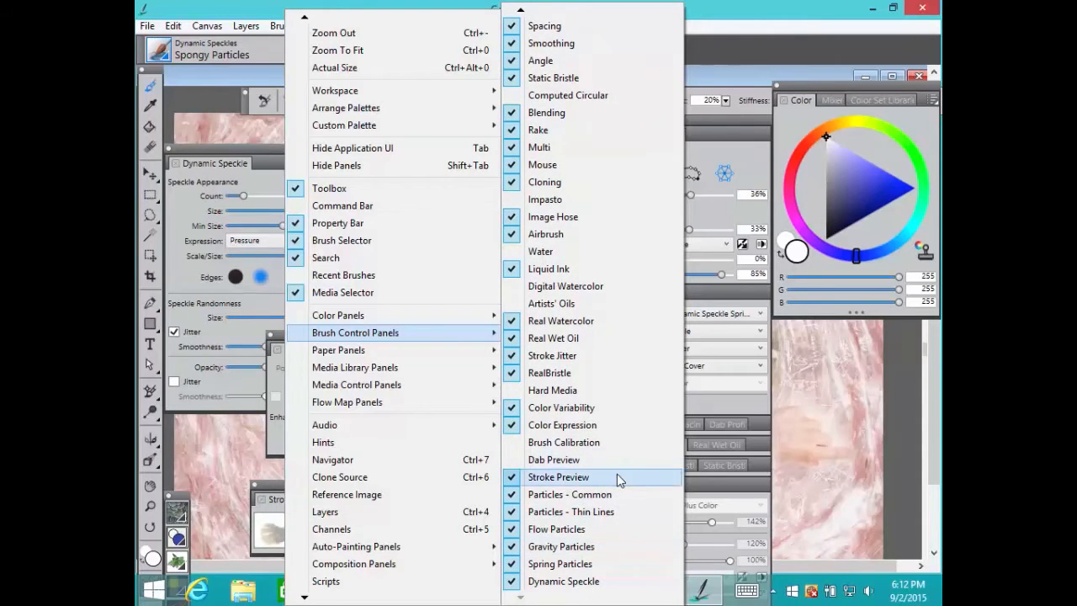
mouse_move(589, 495)
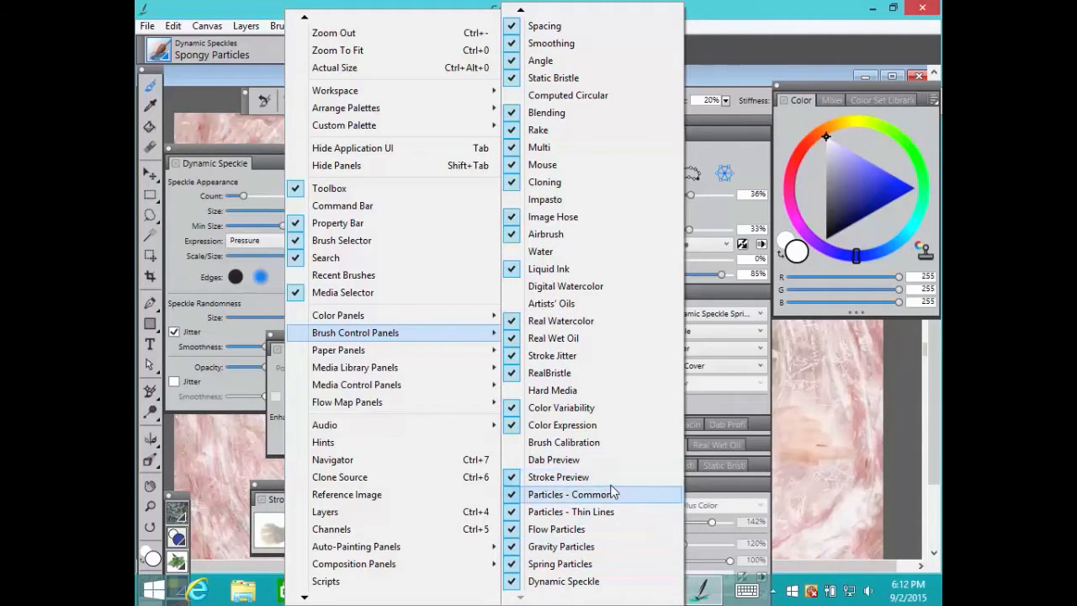
click(572, 494)
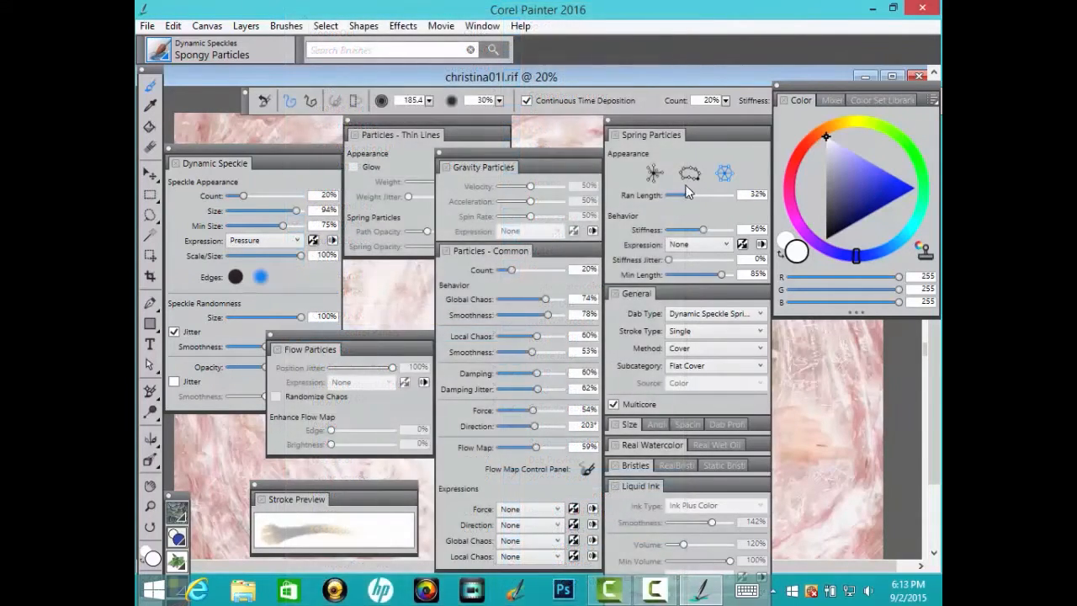
mouse_move(687, 195)
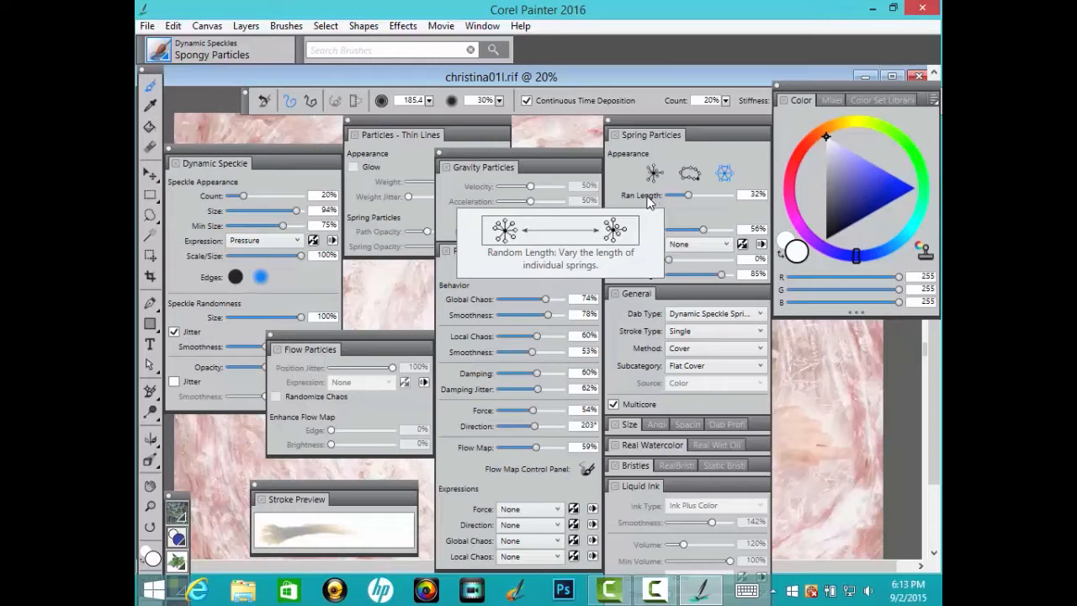
mouse_move(648, 229)
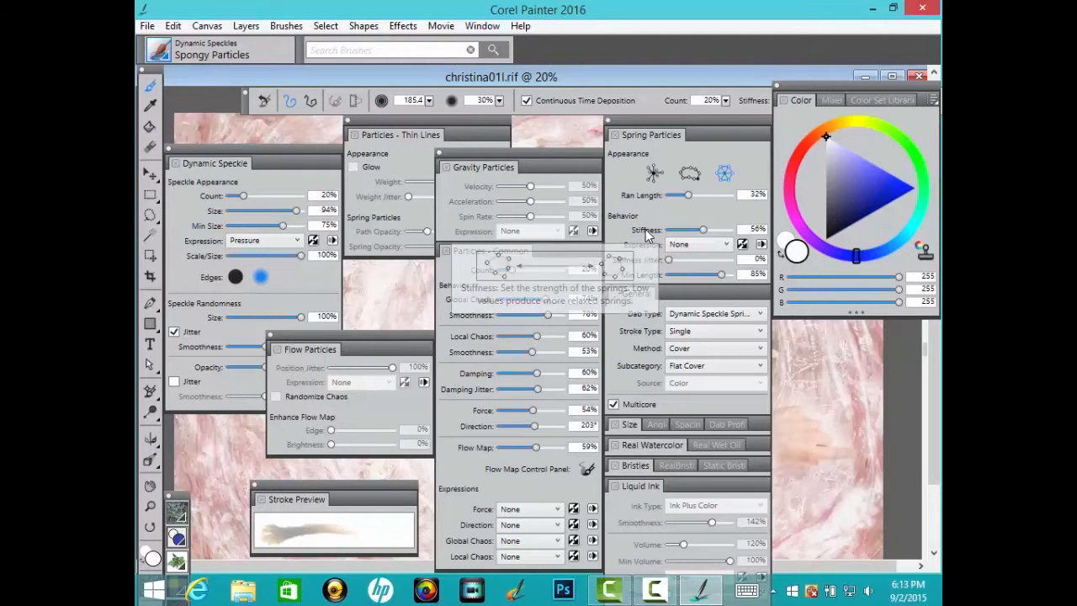
- Reopen the Brush Control Panels submenu under the Window menu
click(482, 25)
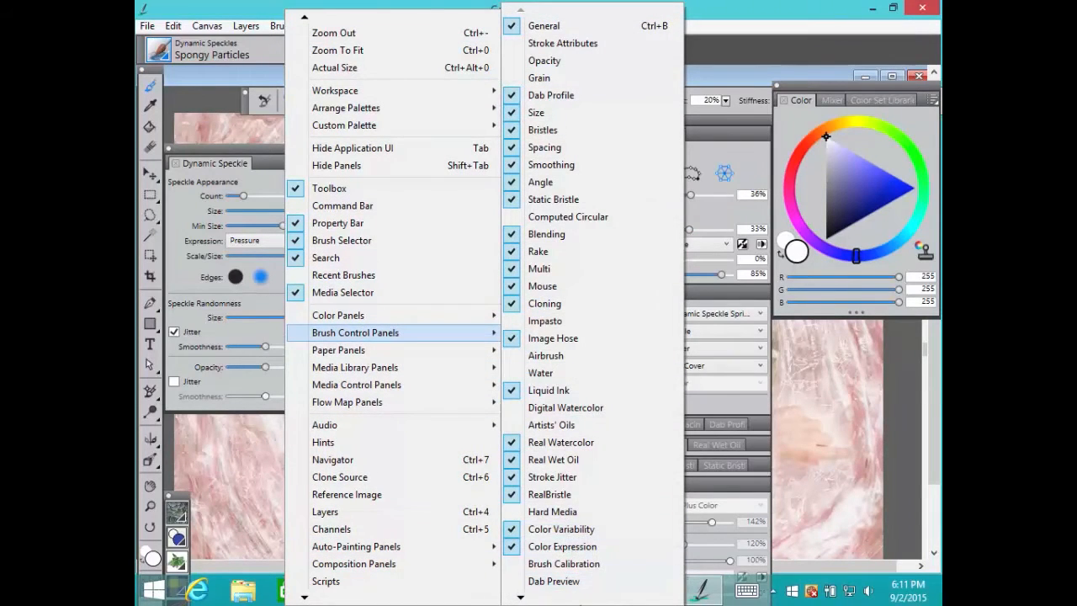
- Add the Stroke Preview panel beside the particle panels
scroll(down, 3)
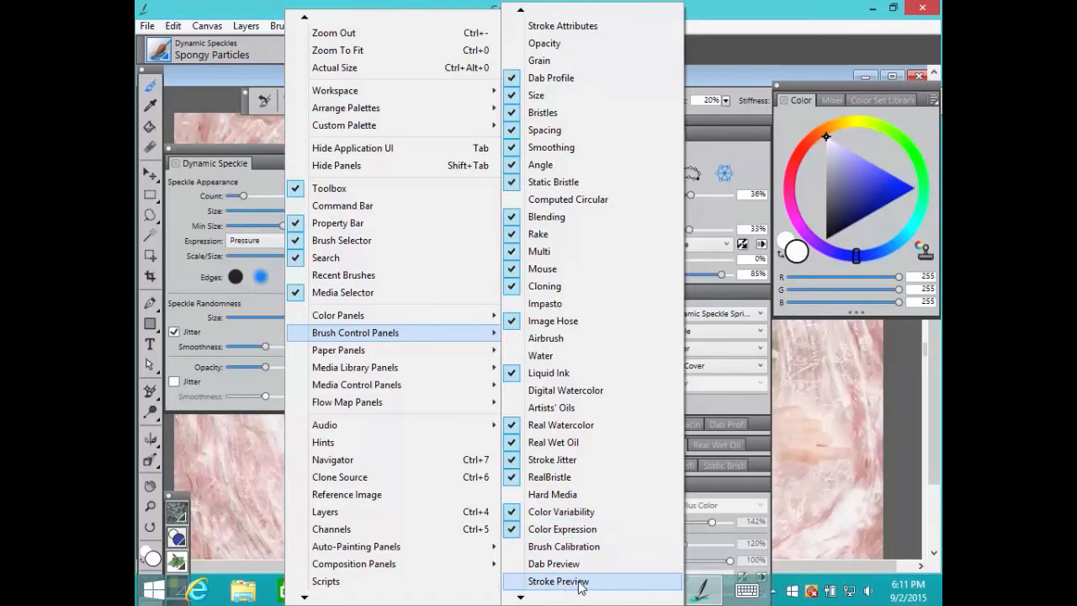
click(559, 581)
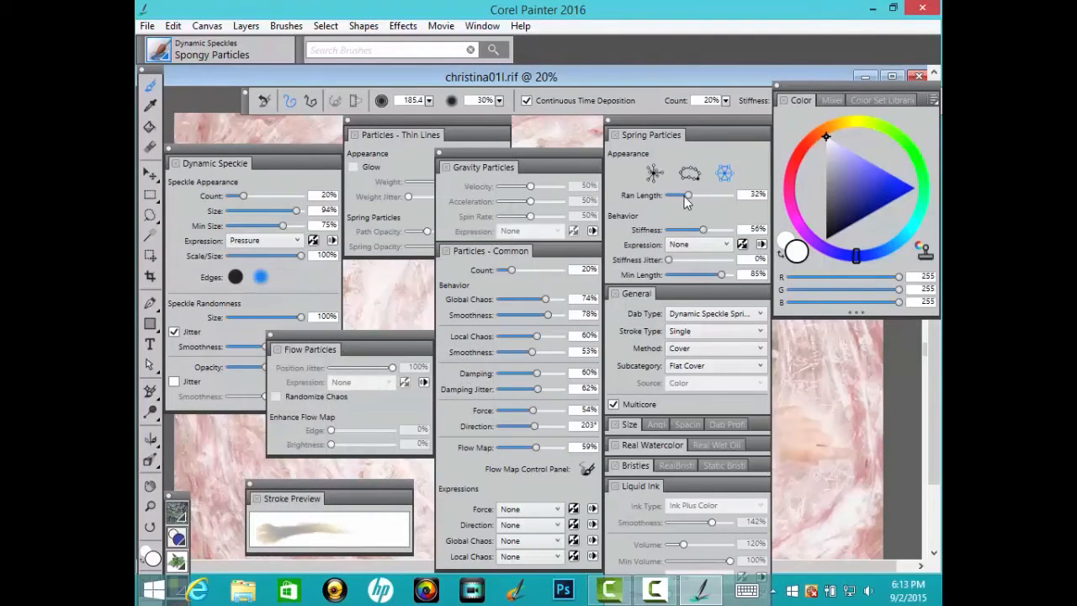
- Raise the Spring Particles Ran Length slider while watching the stroke preview update
drag(673, 196, 715, 195)
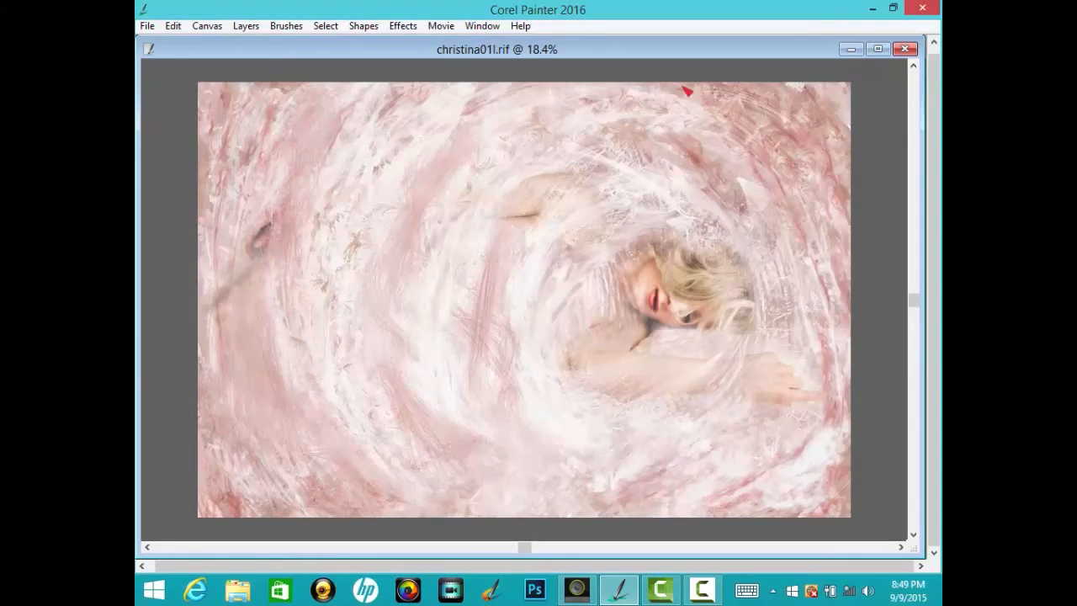
mouse_move(451, 202)
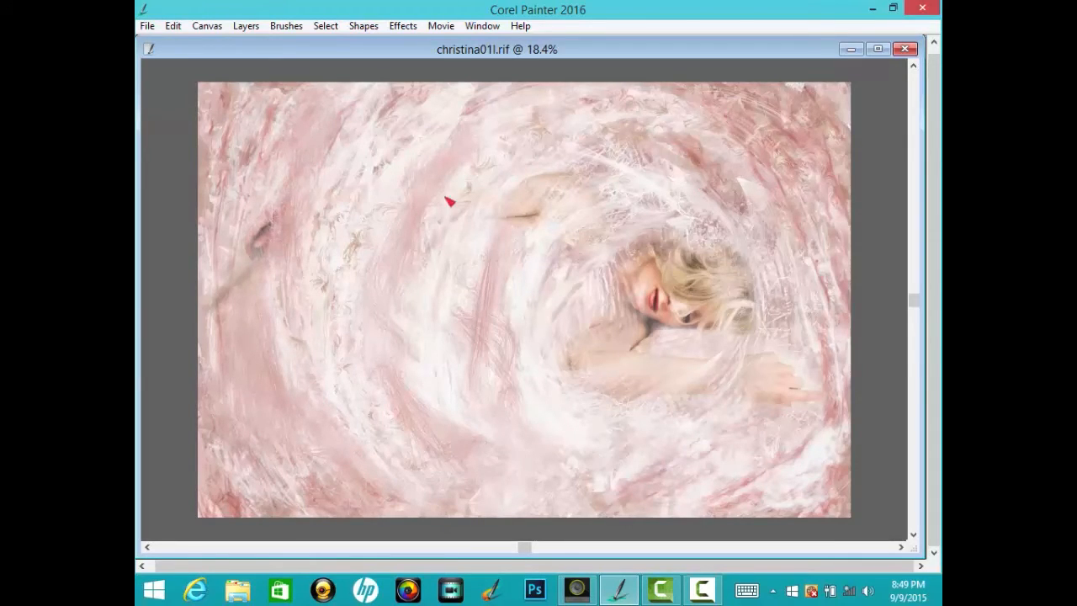